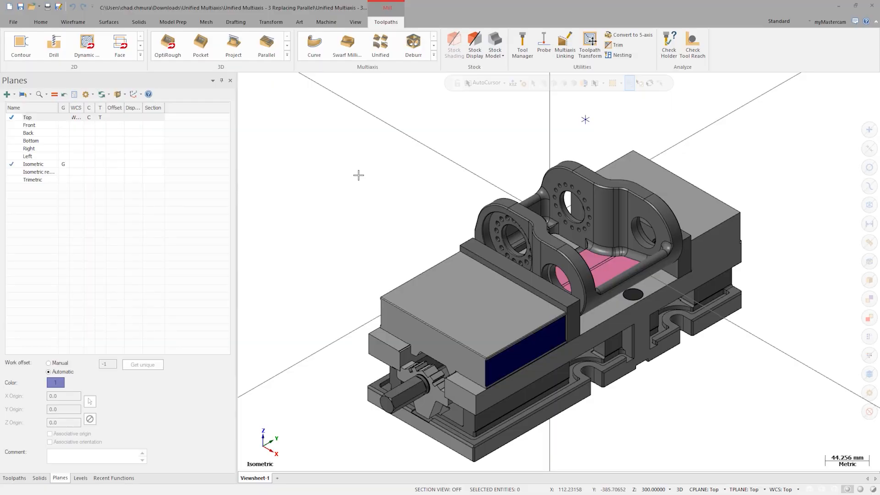
mouse_move(379, 45)
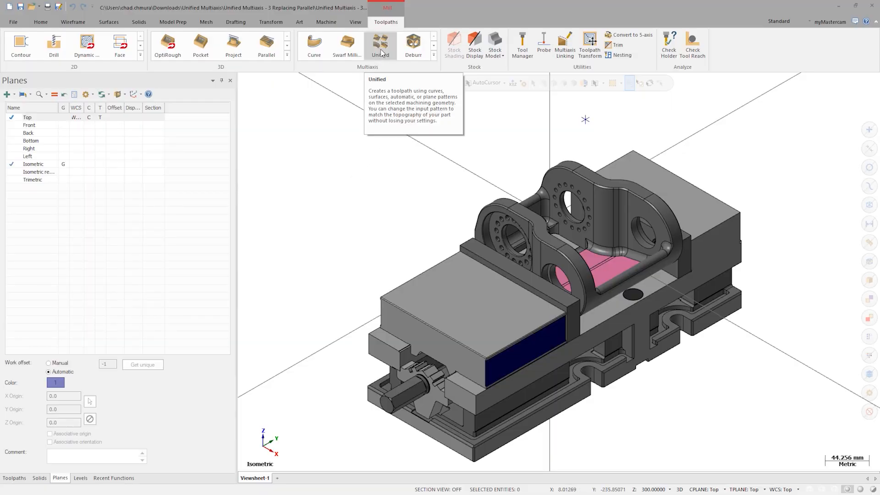
Step: Begin a Unified multiaxis toolpath and start picking the pocket faces as machining geometry
left_click(379, 45)
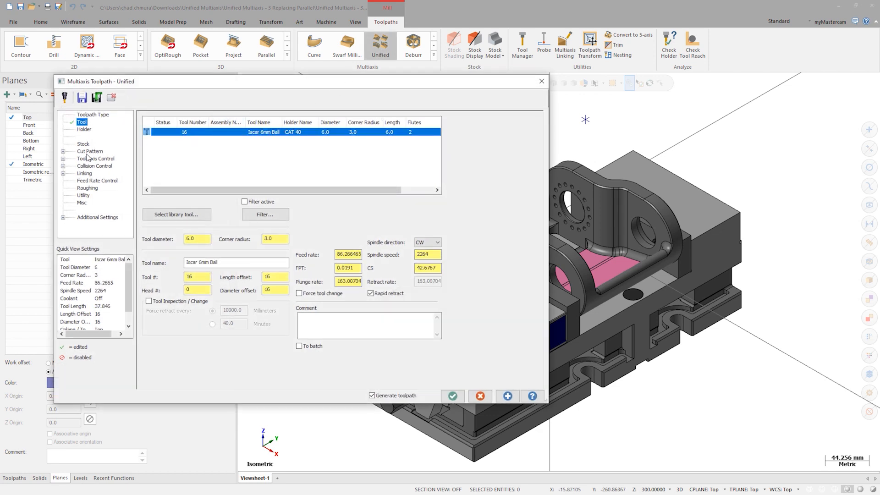
left_click(90, 152)
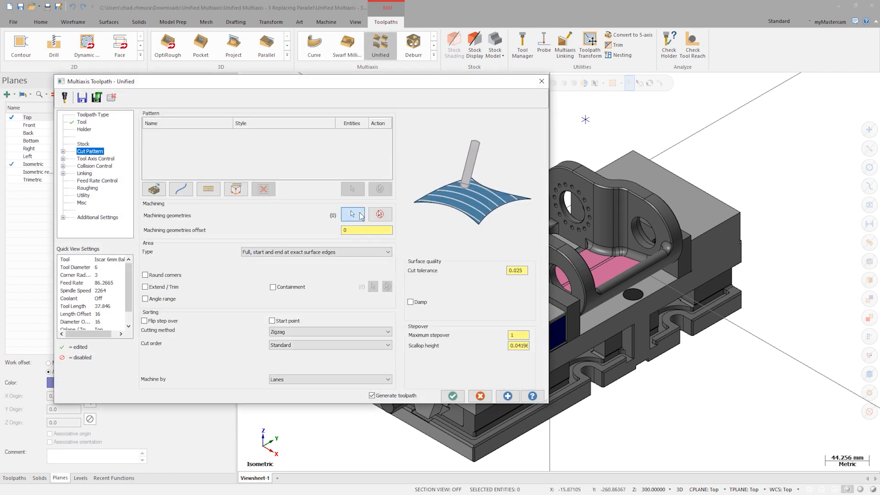
left_click(352, 214)
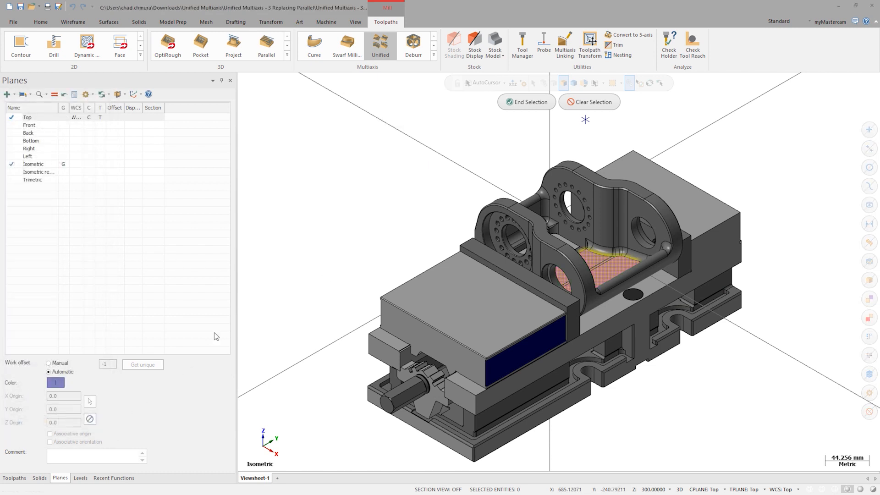
Step: Keep the five faces and add a Plane cut pattern with Solid Face style oriented from a picked face
left_click(526, 102)
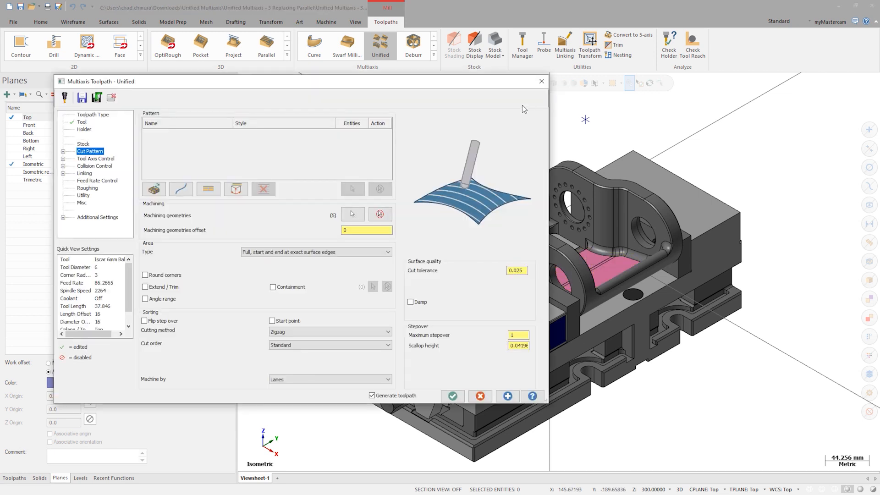
left_click(235, 189)
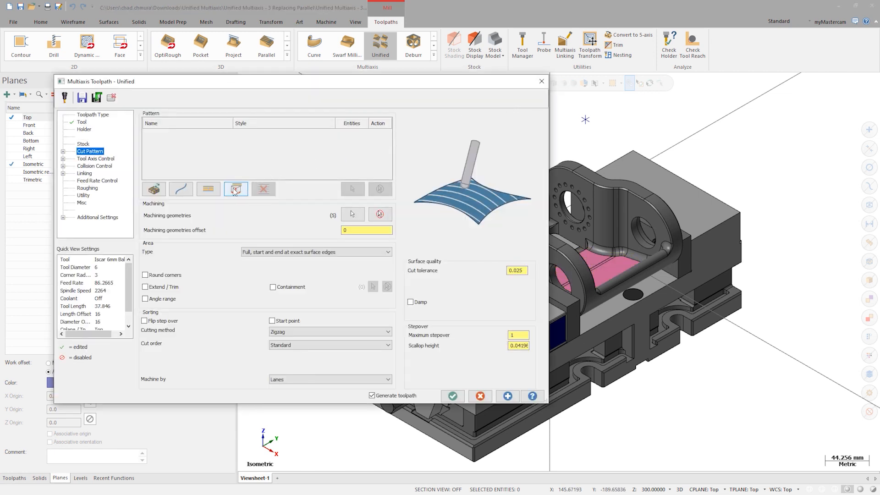
left_click(236, 189)
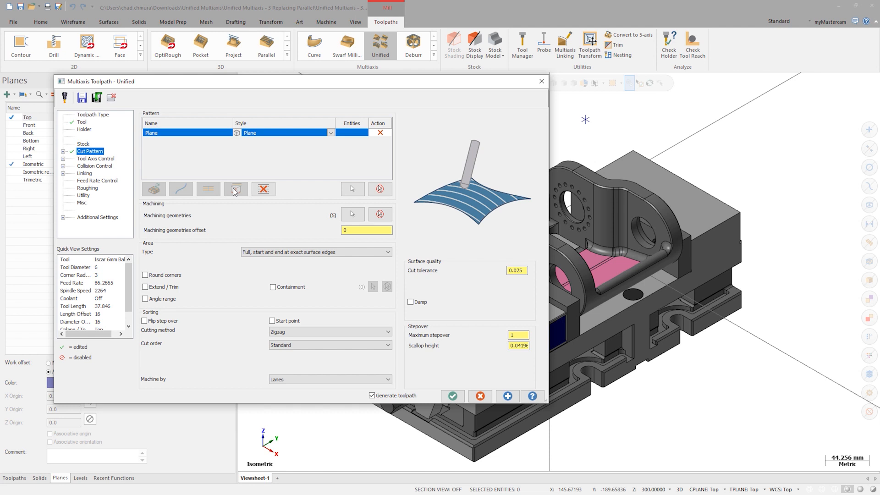
left_click(331, 134)
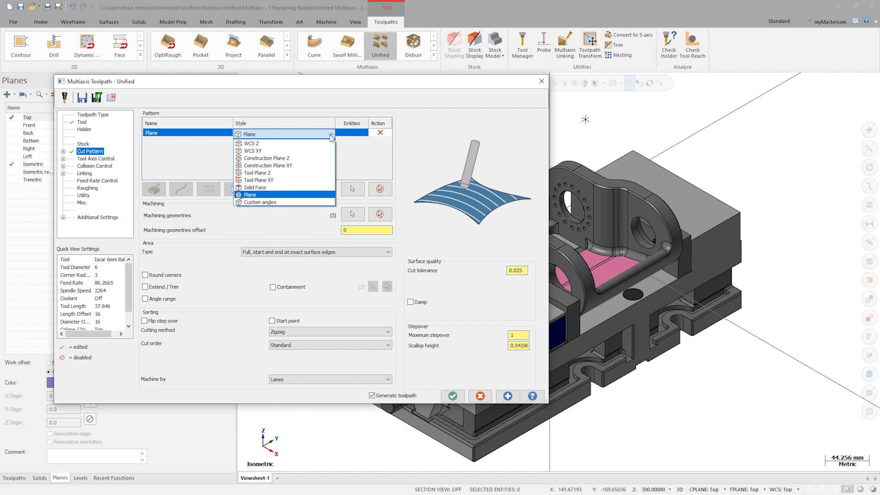
left_click(255, 187)
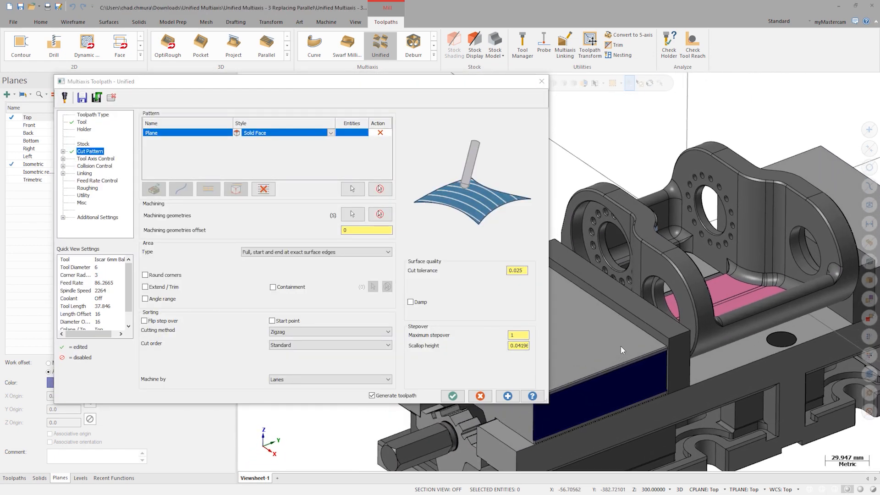
left_click(506, 395)
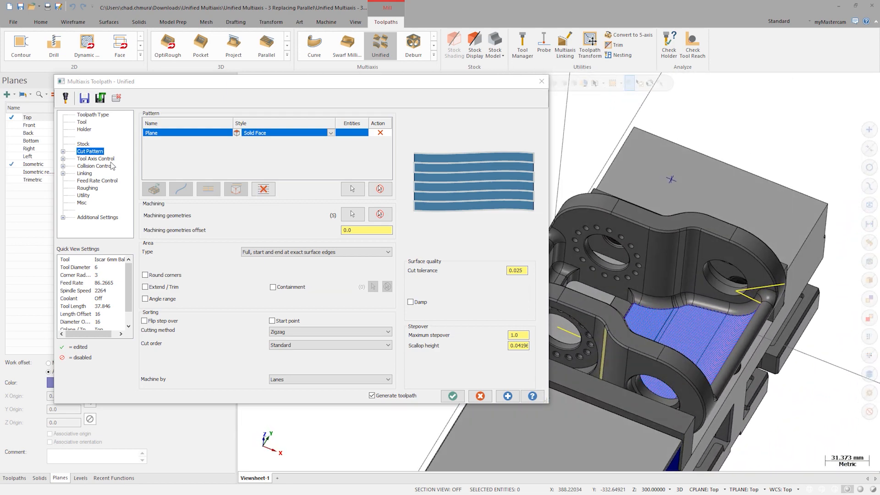
left_click(95, 158)
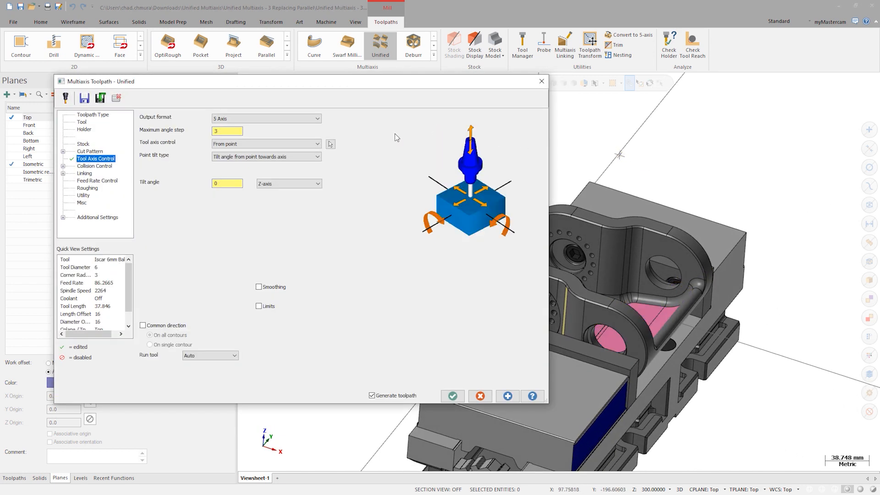
Step: Set the Linking clearance area to a Plane at height 100 and generate the toolpath
left_click(84, 173)
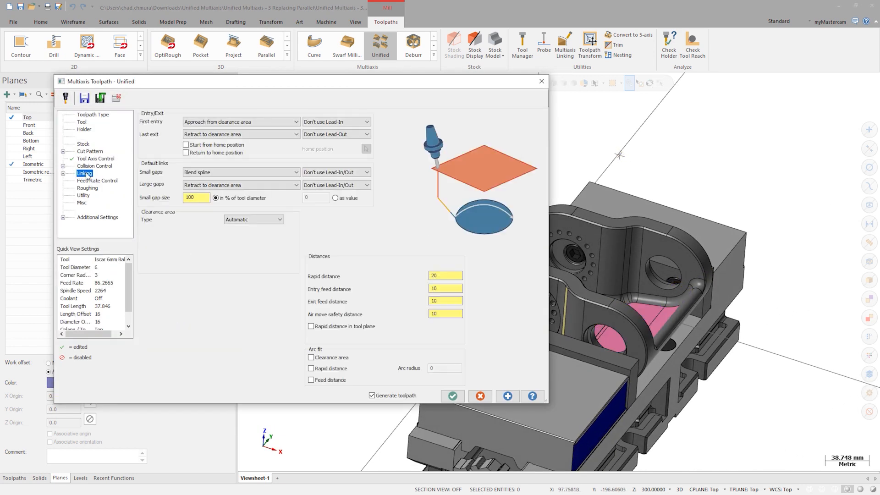
left_click(253, 219)
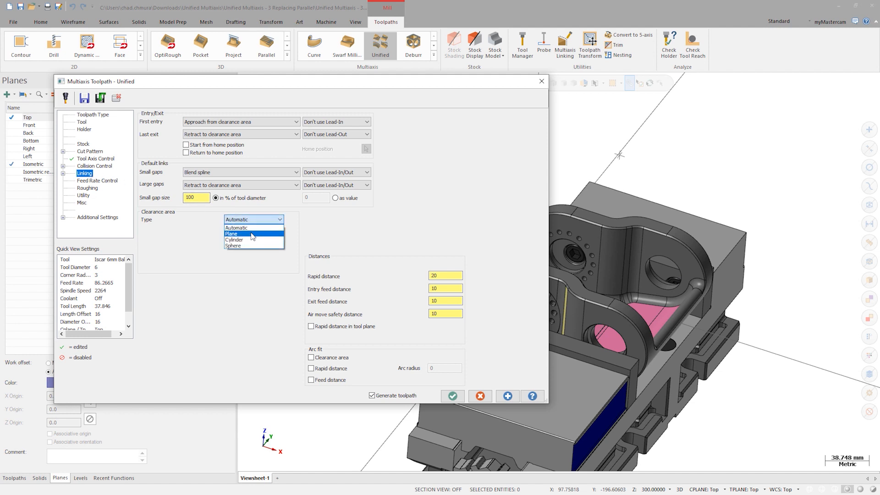
left_click(232, 233)
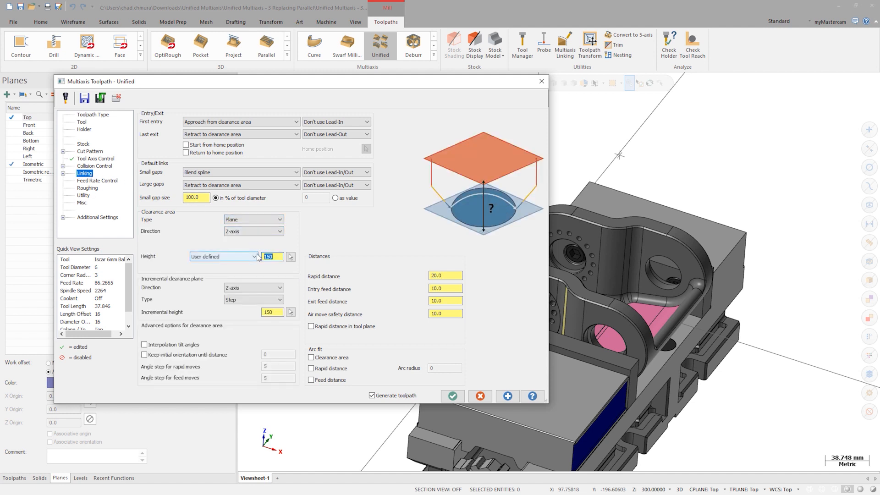
type("100")
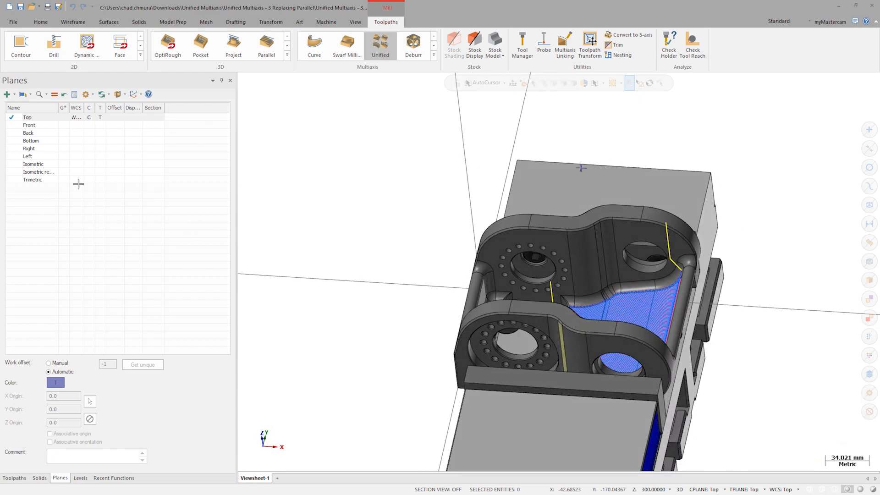
Step: Bring up the Toolpaths Manager to reopen the Unified toolpath's cut pattern page
left_click(14, 477)
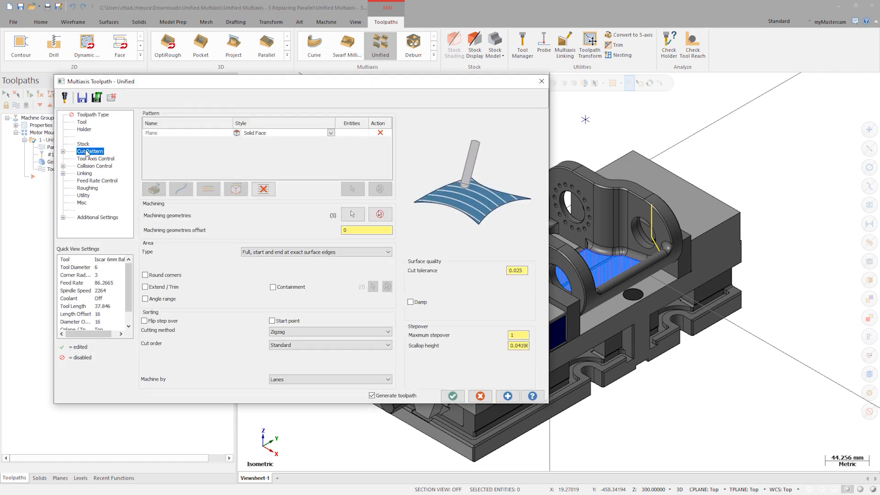
Step: Remove the plane pattern and replace it with a Curve pattern in Guide style
left_click(235, 189)
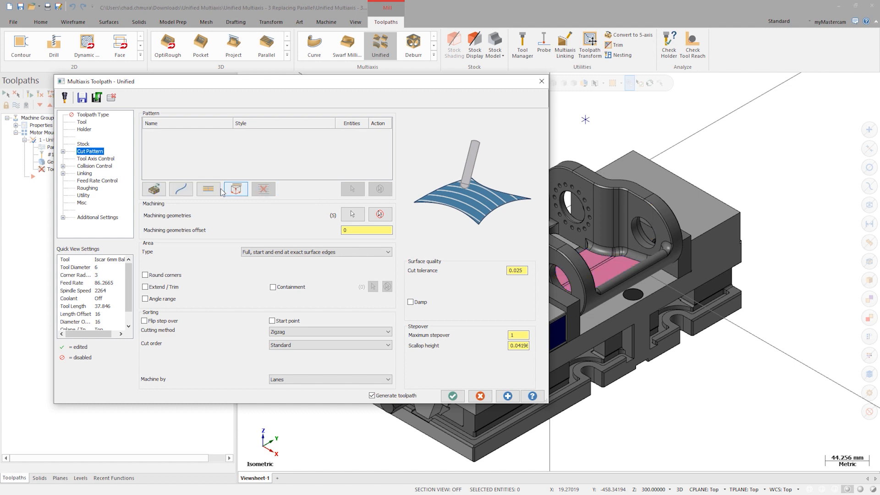
left_click(236, 188)
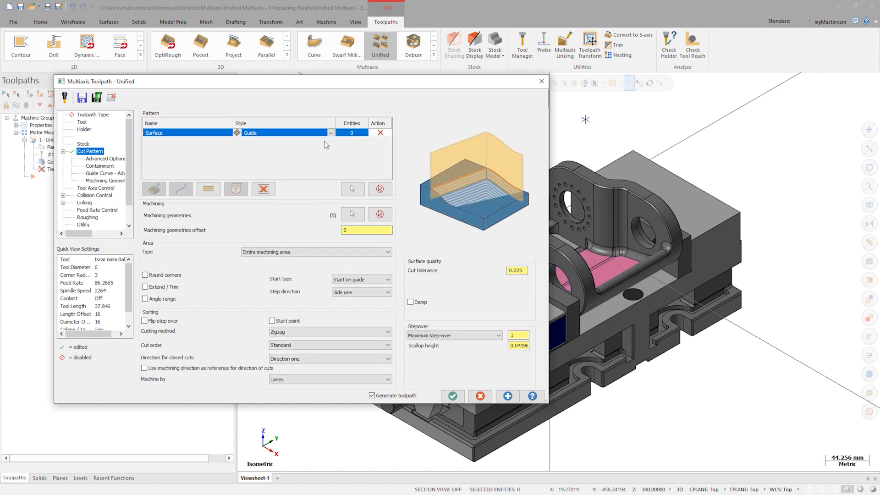
left_click(331, 133)
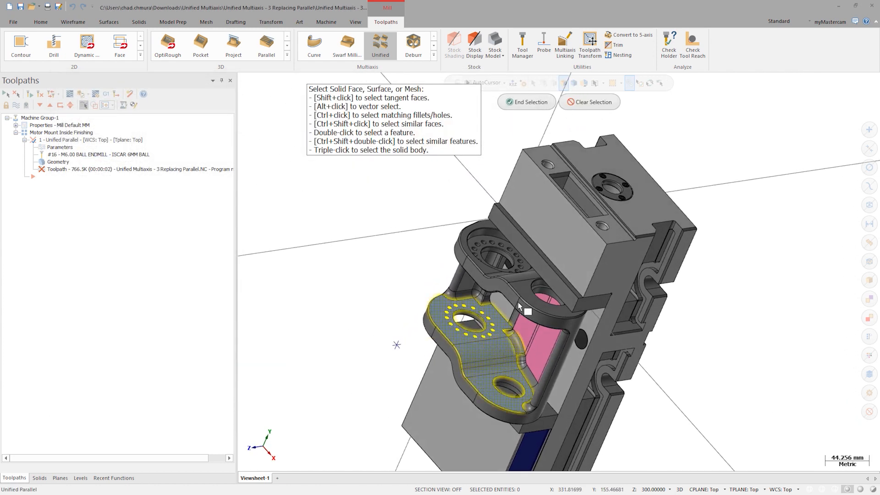
left_click(526, 102)
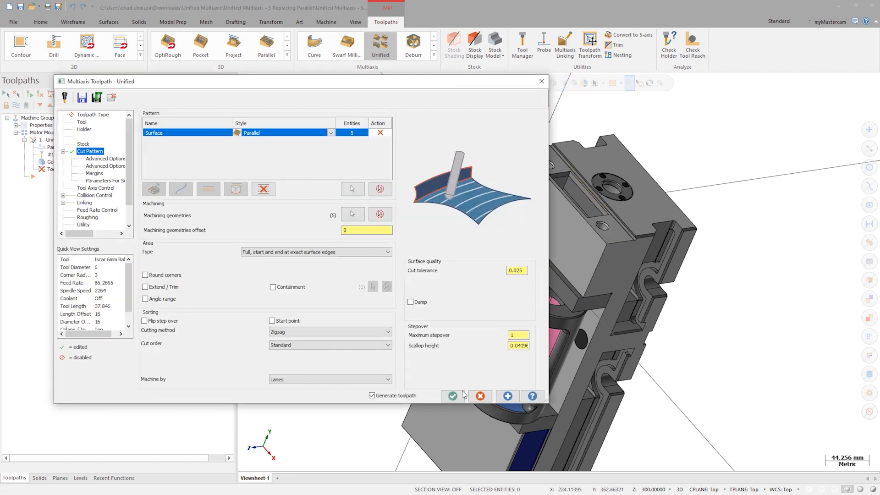
left_click(452, 395)
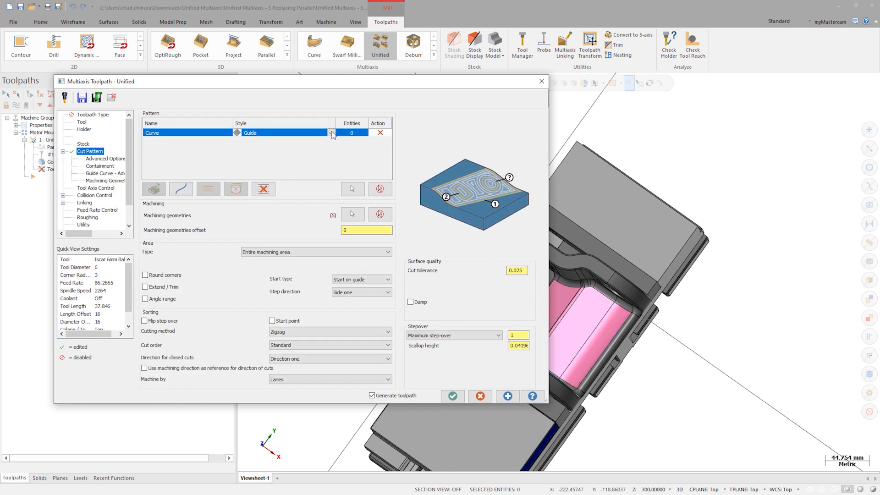
Step: Change the Curve pattern to Parallel style and clear its chained curve, leaving zero entities
left_click(331, 133)
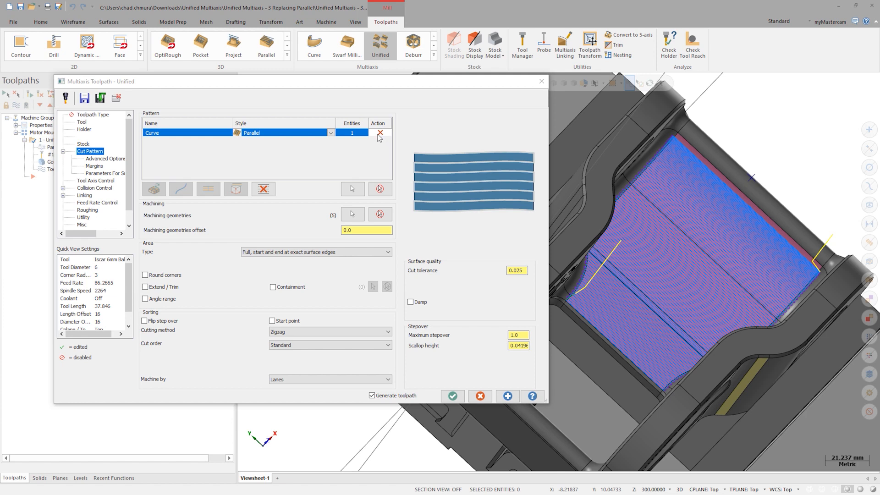
left_click(352, 188)
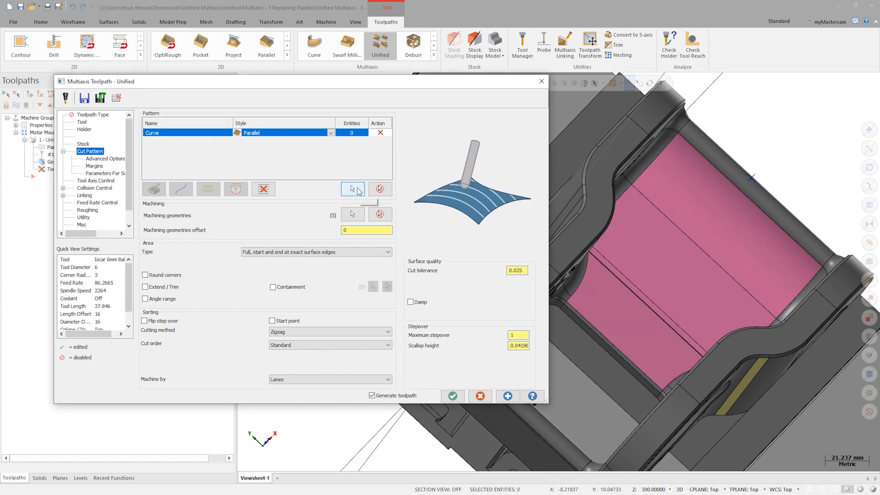
Step: Chain the seven logo curves on the floor using a Color mask in Chaining Options
left_click(352, 213)
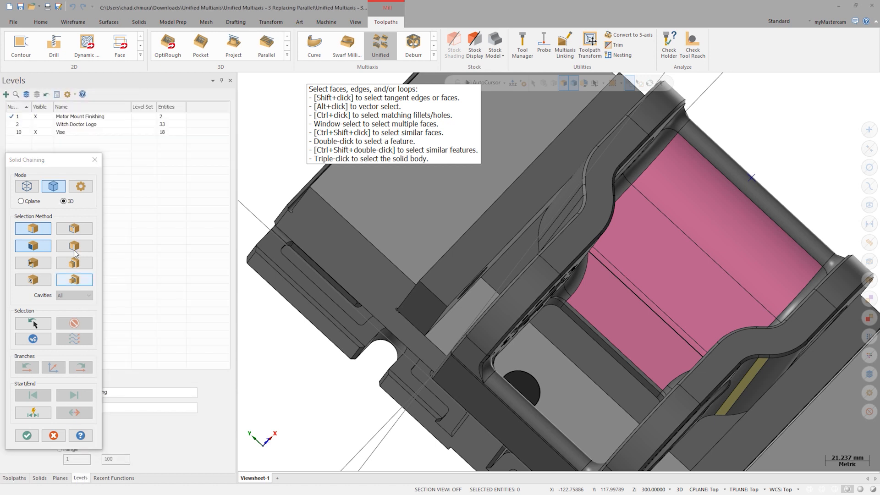
left_click(90, 124)
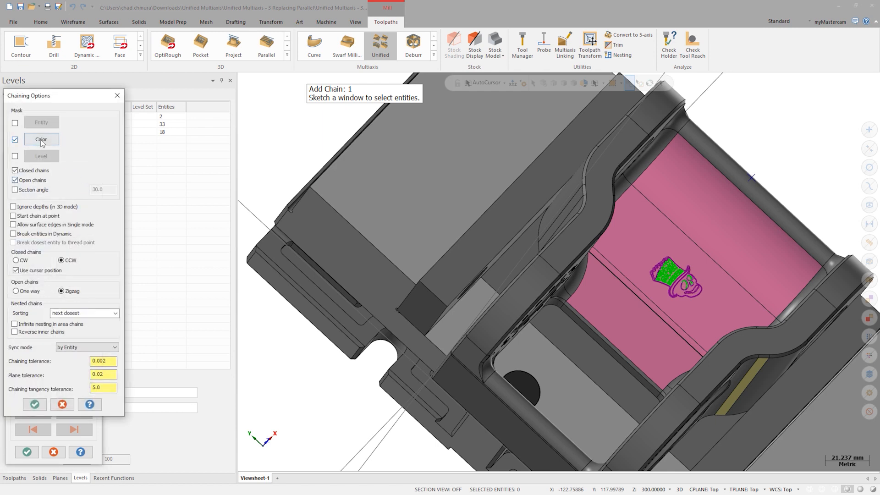
left_click(41, 138)
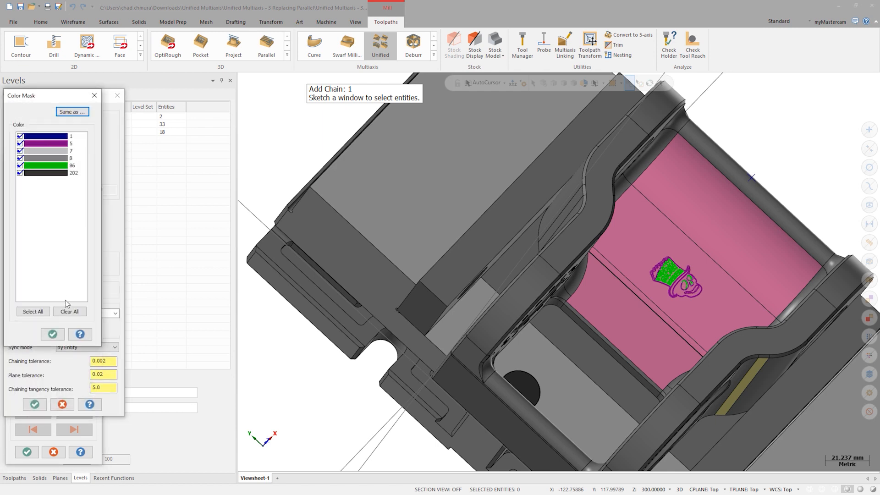
left_click(70, 310)
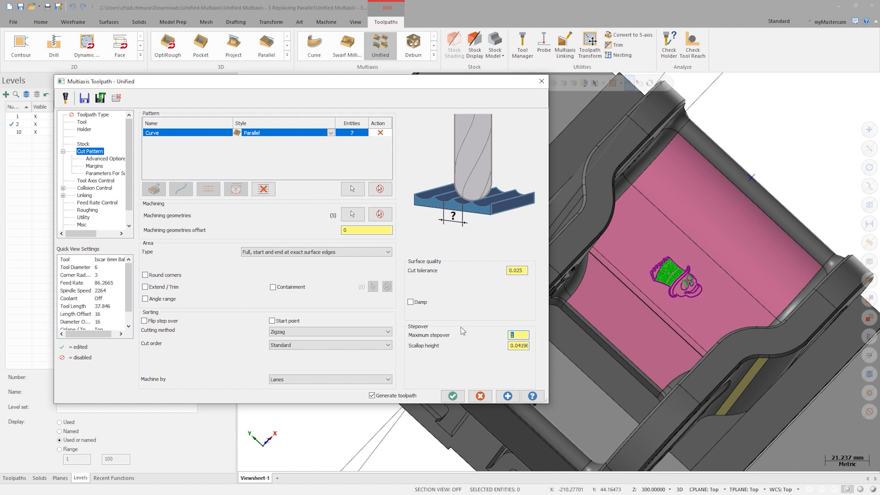
Step: Set the Advanced Options step-over calculation Method to Exact and regenerate the toolpath
left_click(107, 159)
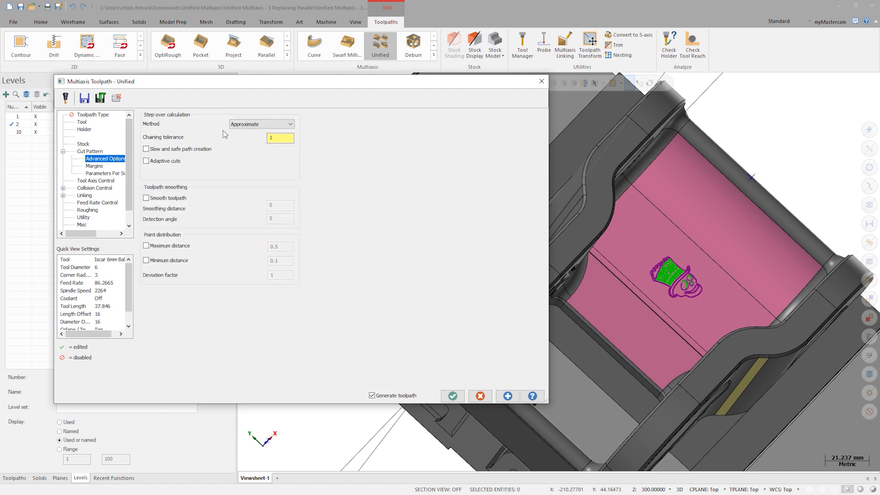
left_click(261, 124)
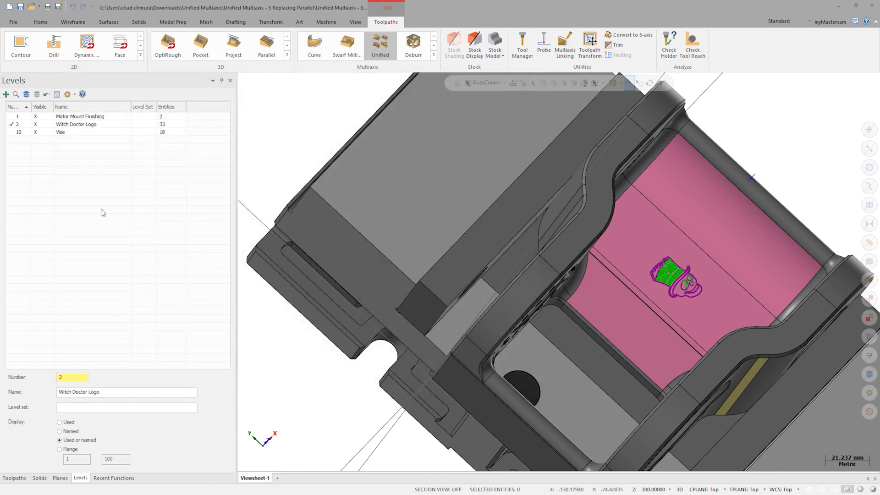
left_click(76, 124)
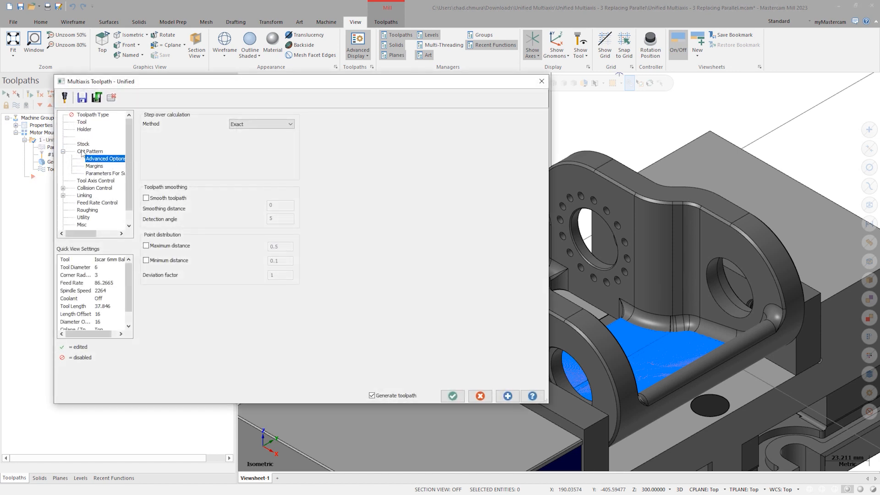
Step: Switch to the Automatic pattern, set Center - Parallel style and regenerate the floor toolpath
left_click(89, 151)
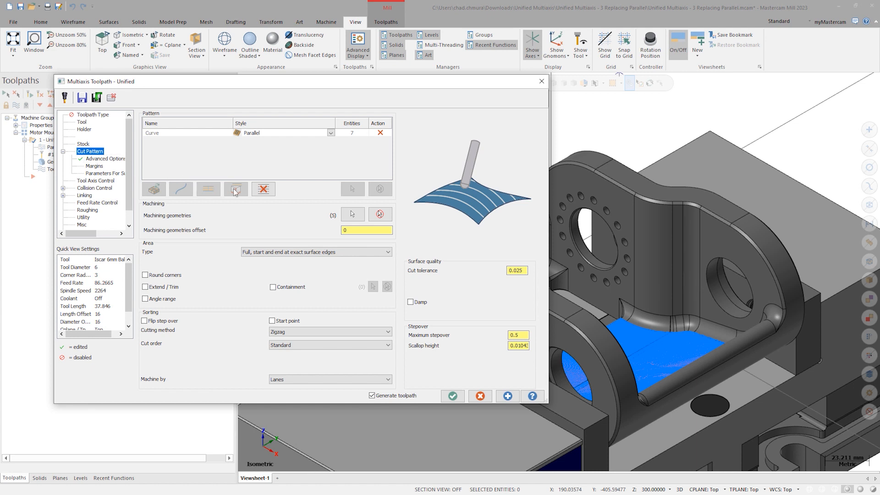
left_click(153, 188)
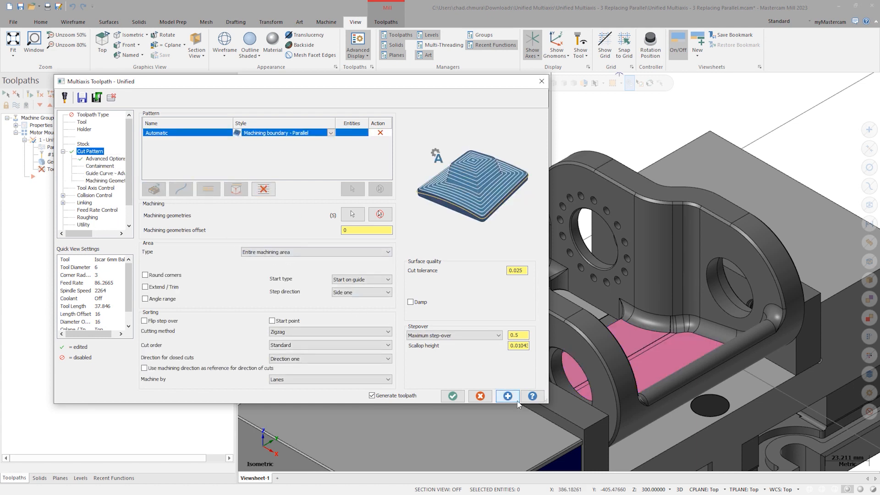
left_click(506, 396)
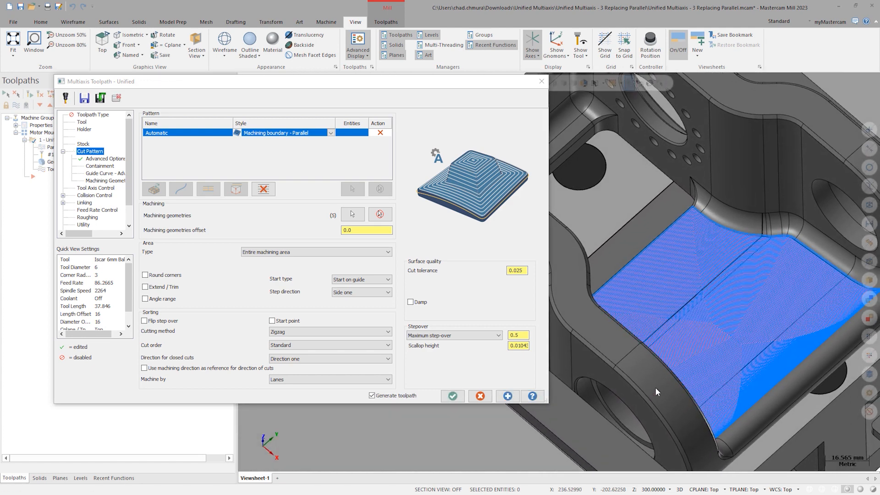
mouse_move(650, 388)
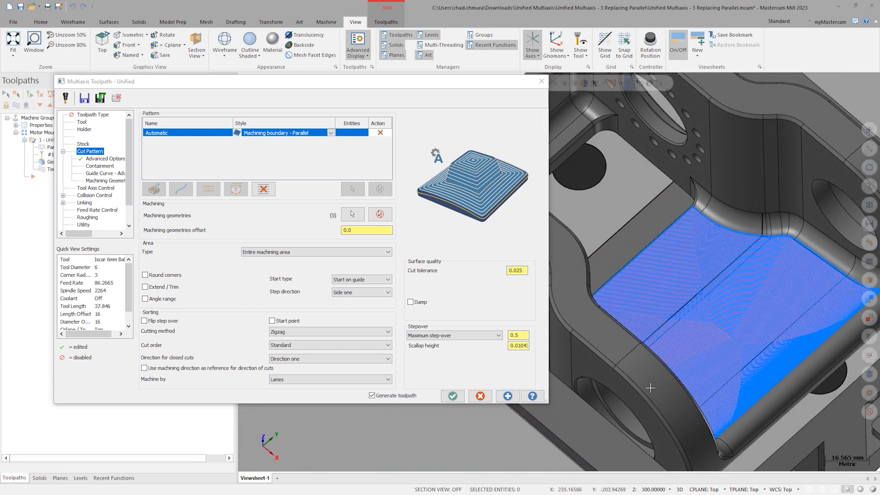
left_click(330, 133)
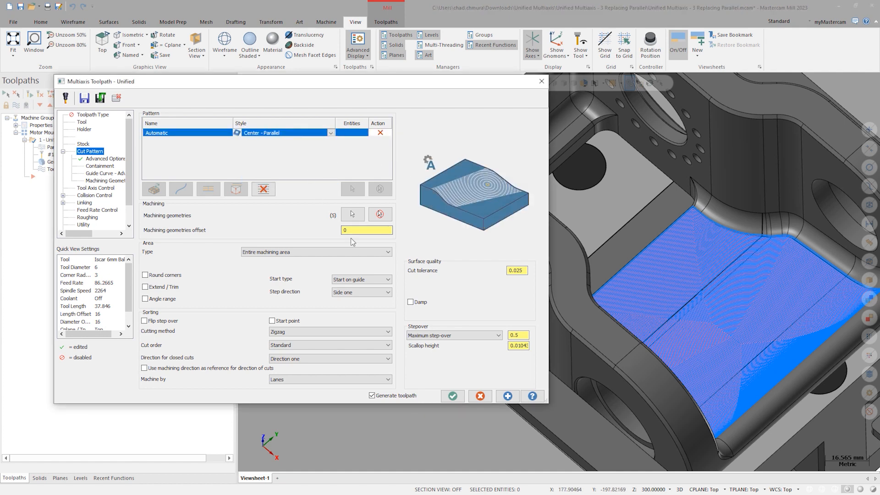
left_click(506, 395)
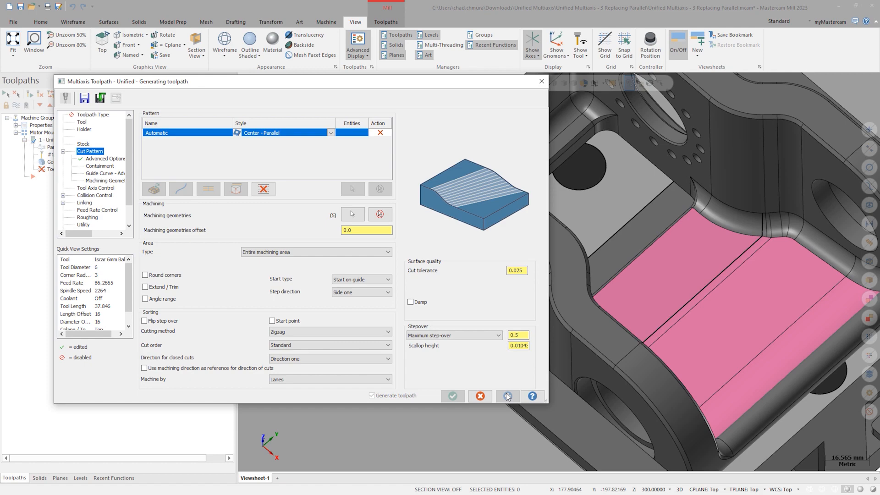
left_click(507, 396)
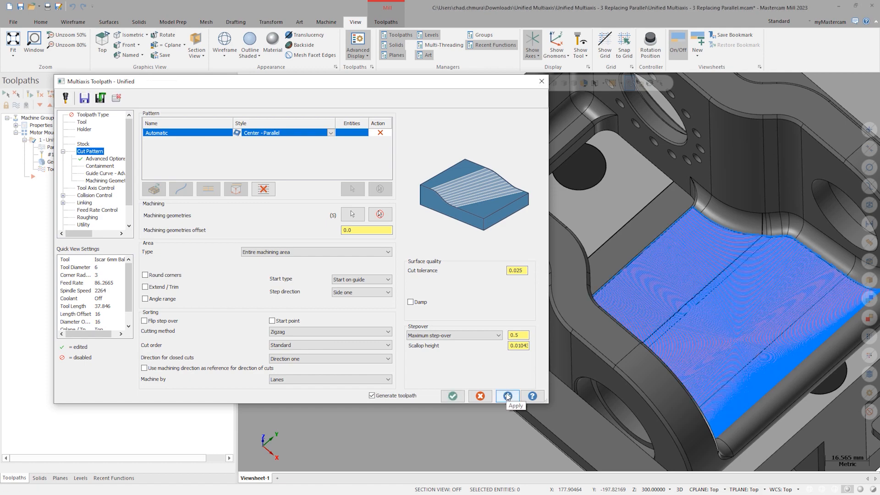
left_click(505, 396)
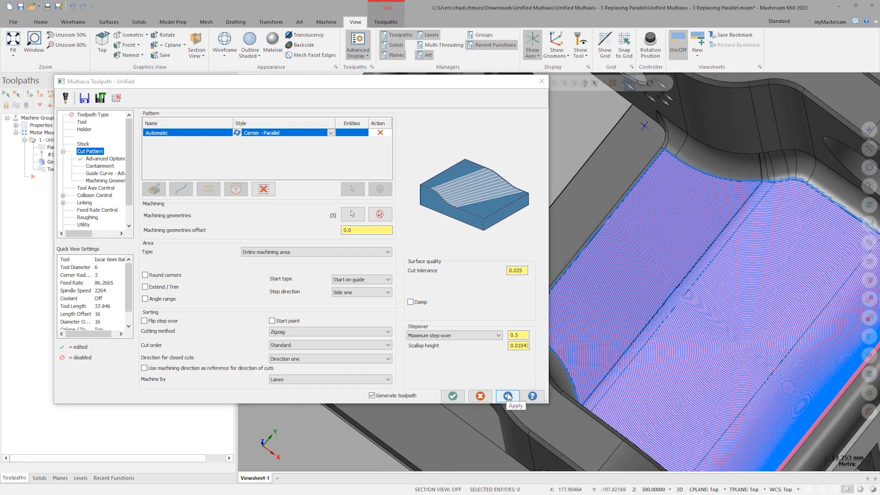